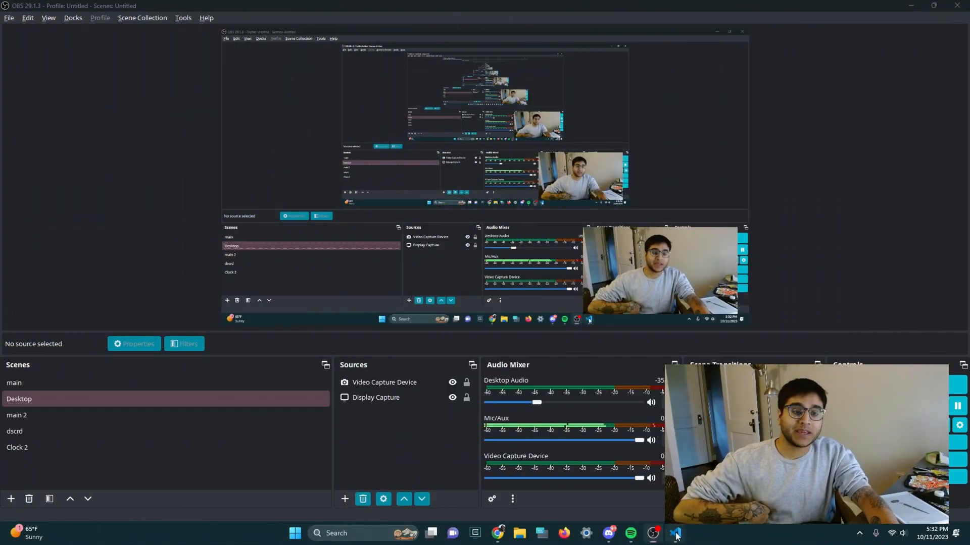
Switch from OBS Studio to Visual Studio Code with index.tsx open
{"action": "left_click", "coordinate": [674, 533]}
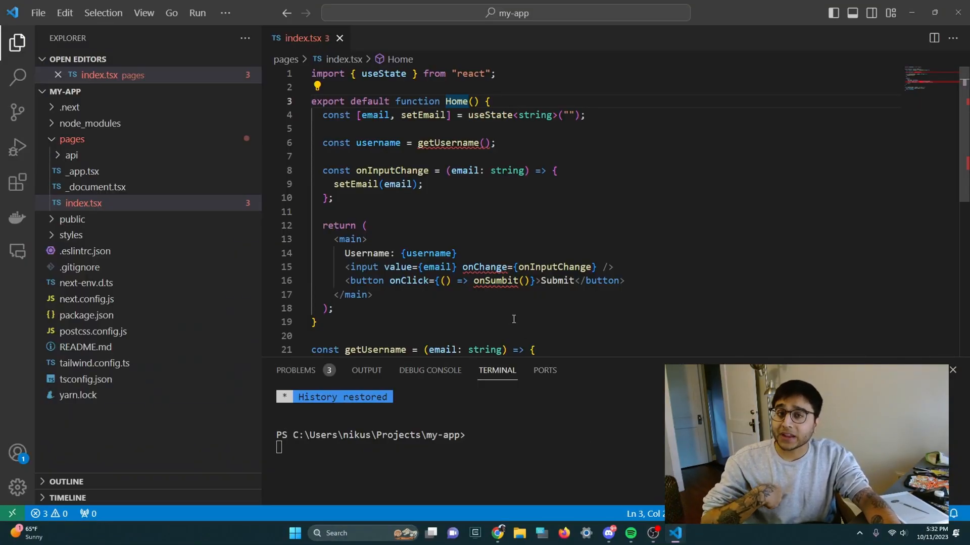
{"action": "left_click", "coordinate": [525, 322]}
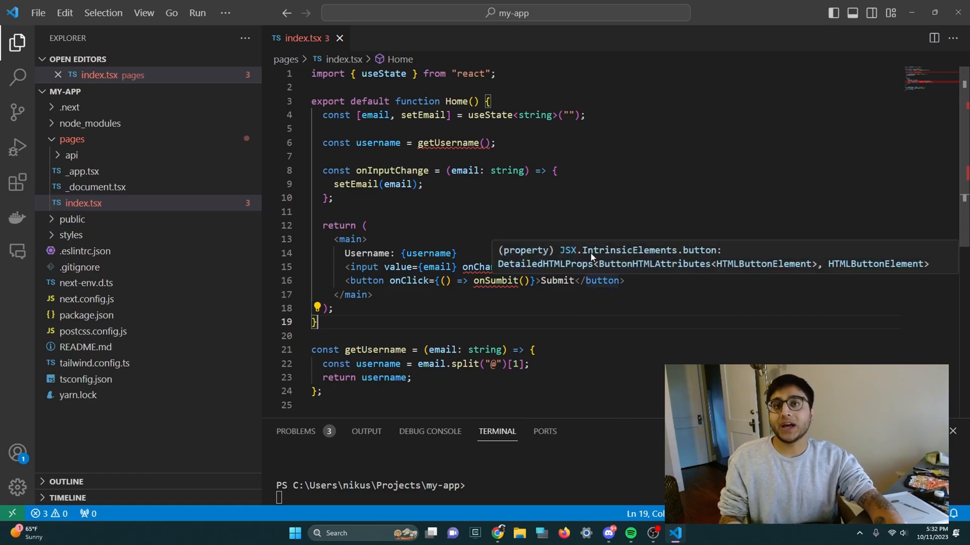
{"action": "mouse_move", "coordinate": [513, 132]}
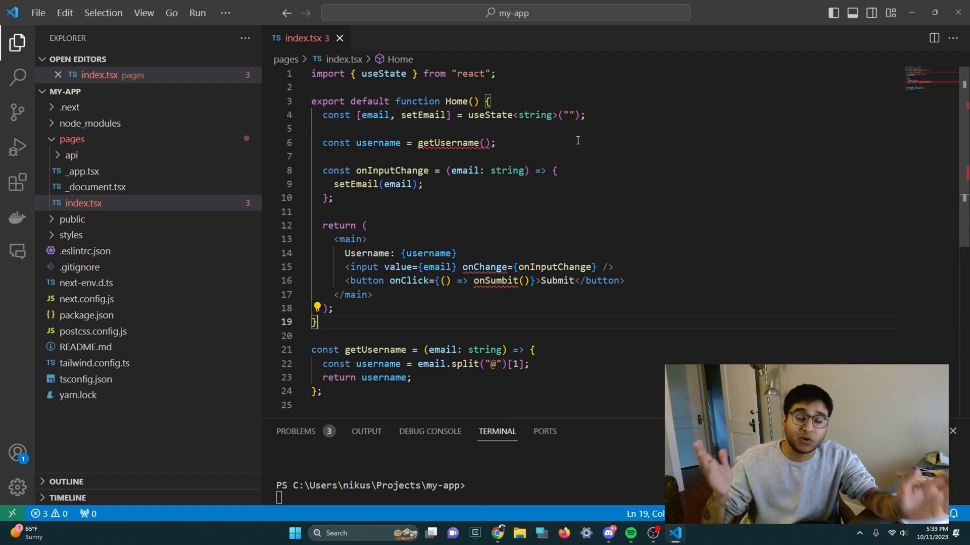
{"action": "mouse_move", "coordinate": [115, 180]}
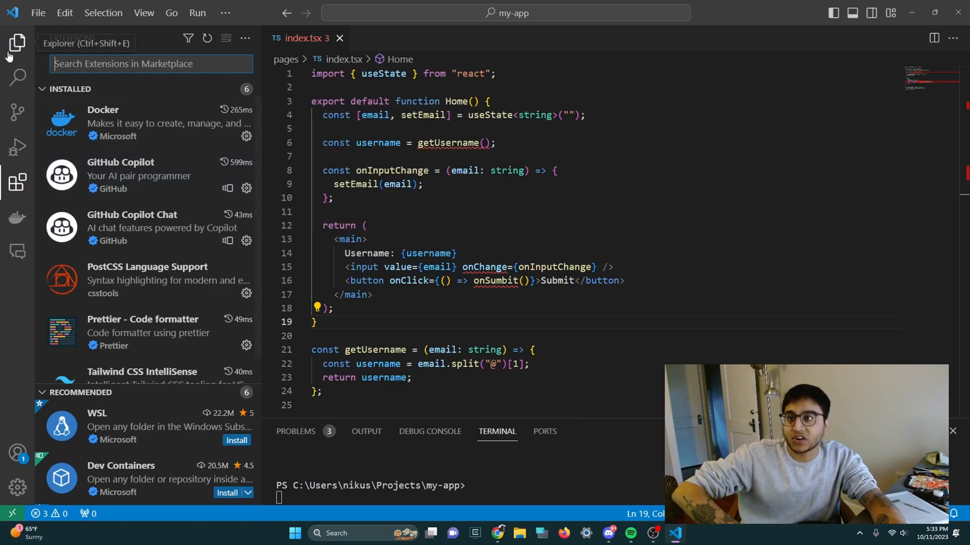
Return to the Explorer and inspect the getUsername call's missing-argument error on line 6
{"action": "left_click", "coordinate": [17, 42]}
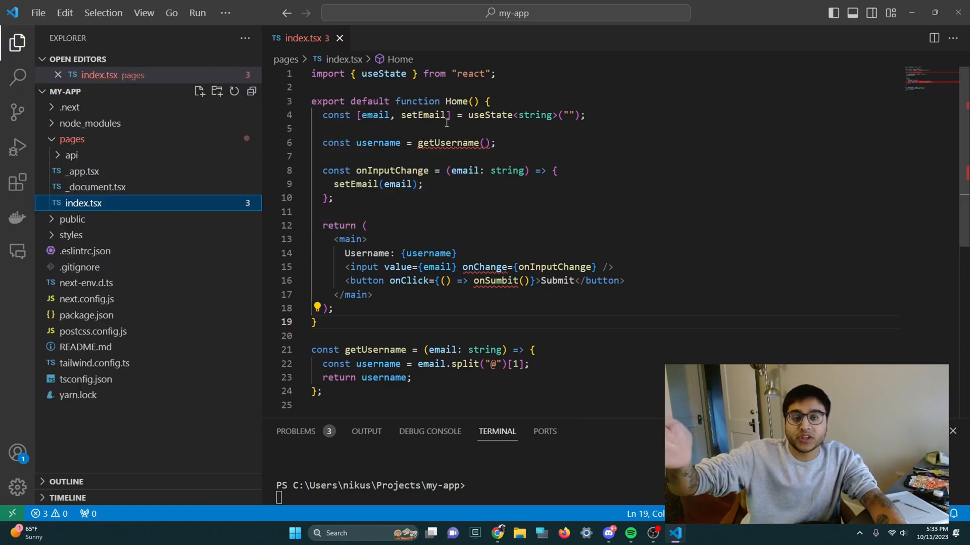
{"action": "mouse_move", "coordinate": [451, 142]}
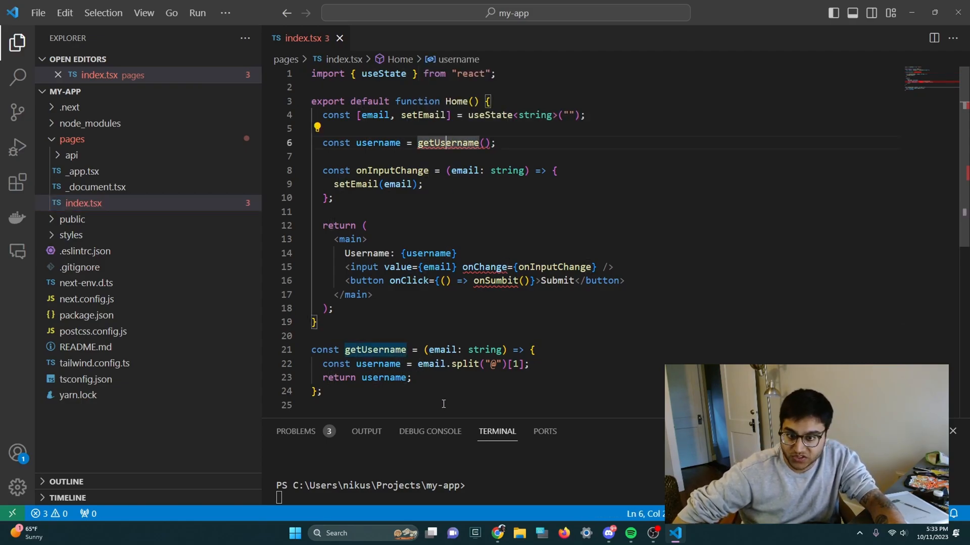
{"action": "left_click", "coordinate": [315, 321]}
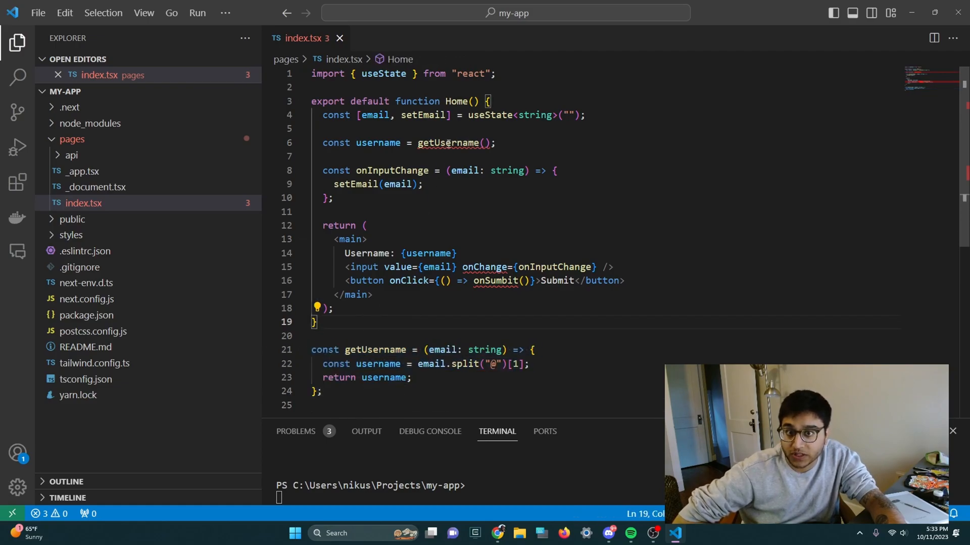
{"action": "mouse_move", "coordinate": [448, 142]}
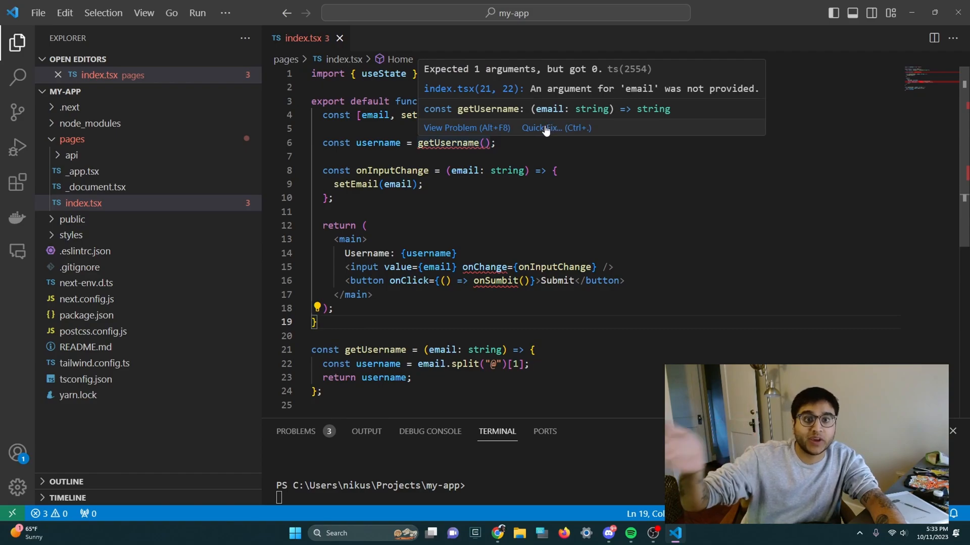
Request a Copilot fix for the missing email argument and review the proposed diff for onInputChange
{"action": "left_click", "coordinate": [540, 128]}
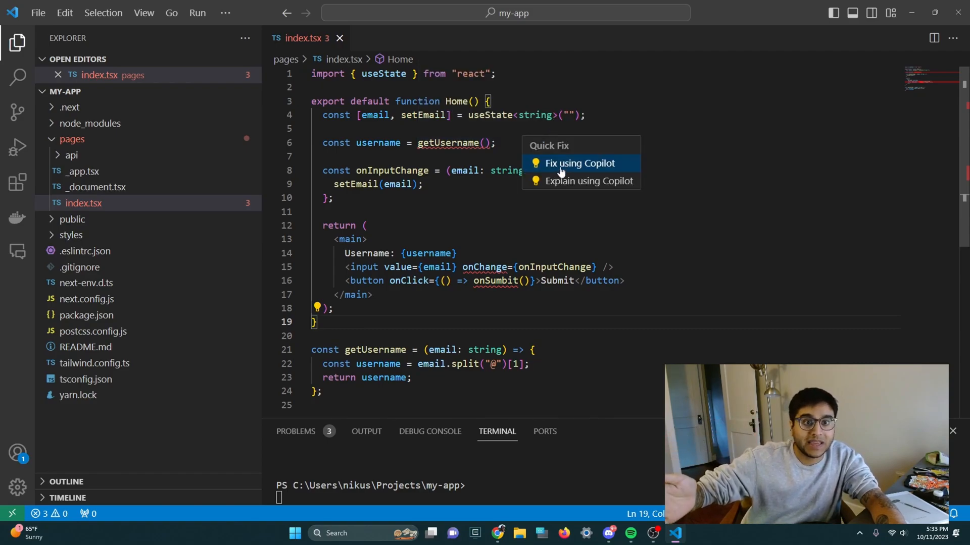
{"action": "left_click", "coordinate": [580, 163]}
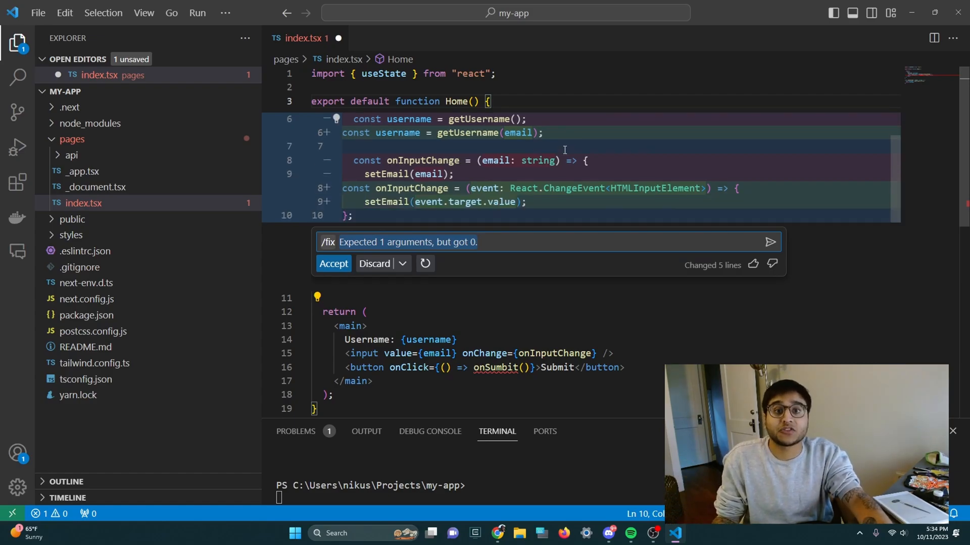
{"action": "scroll", "scroll_direction": "up", "scroll_amount": 3}
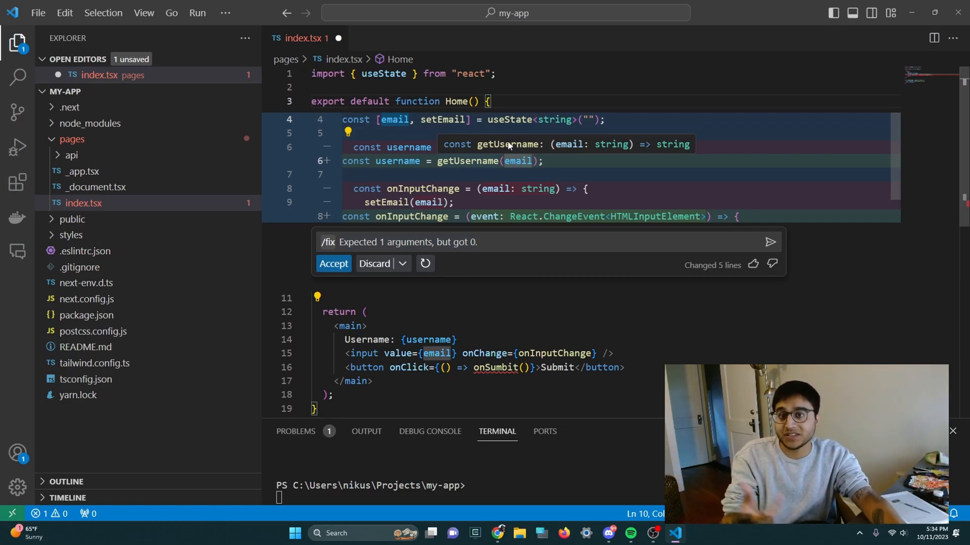
{"action": "scroll", "scroll_direction": "down", "scroll_amount": 3}
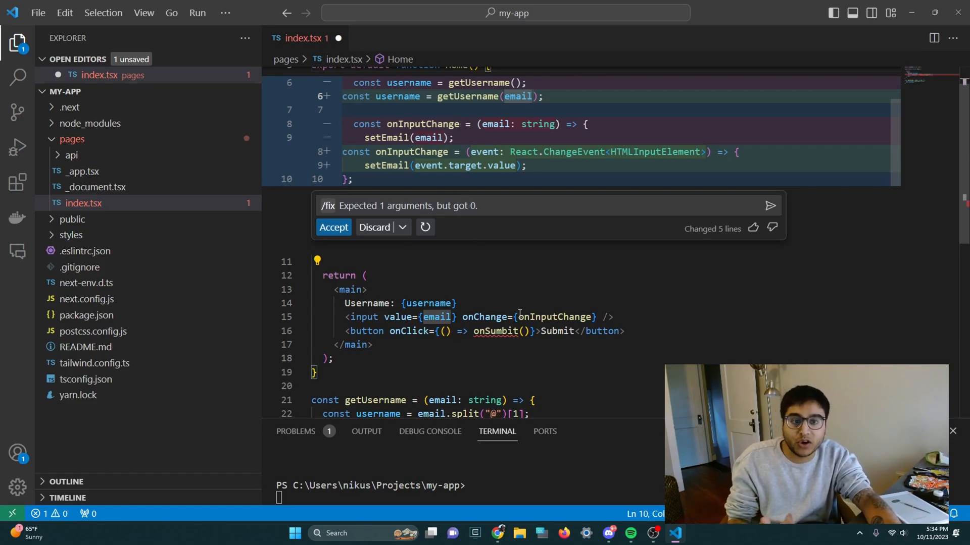
{"action": "left_click", "coordinate": [518, 316]}
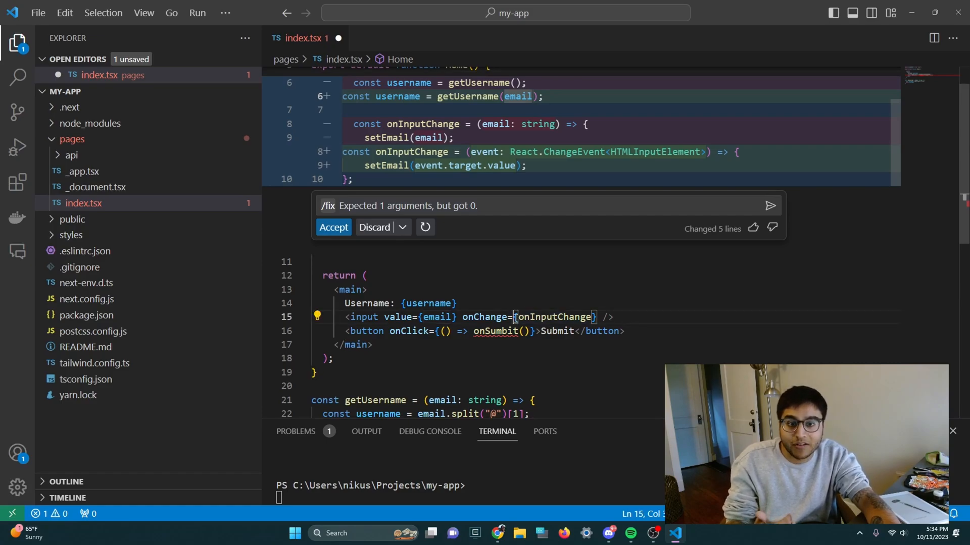
{"action": "mouse_move", "coordinate": [554, 316]}
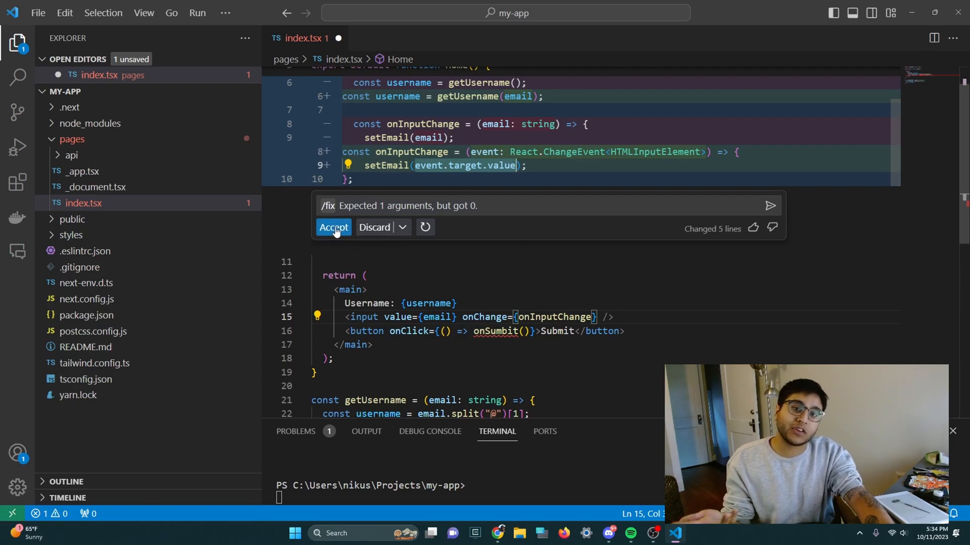
Accept Copilot's fix so getUsername receives email and onInputChange reads event.target.value
{"action": "left_click", "coordinate": [332, 227]}
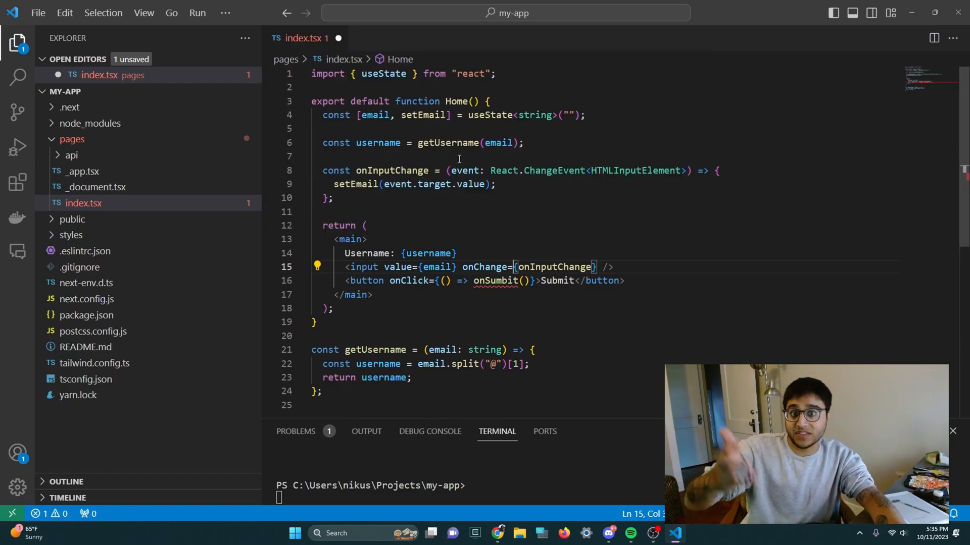
{"action": "left_click", "coordinate": [447, 143]}
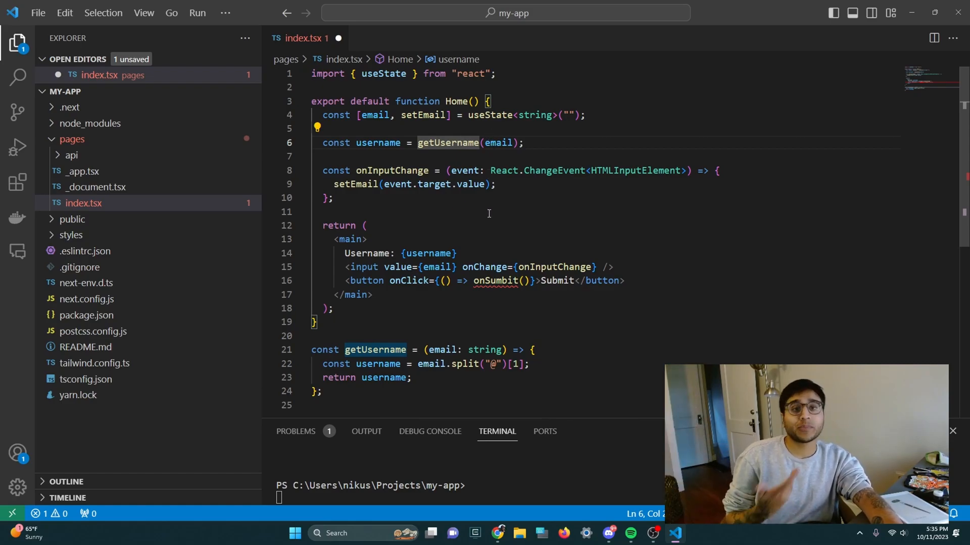
{"action": "mouse_move", "coordinate": [505, 280]}
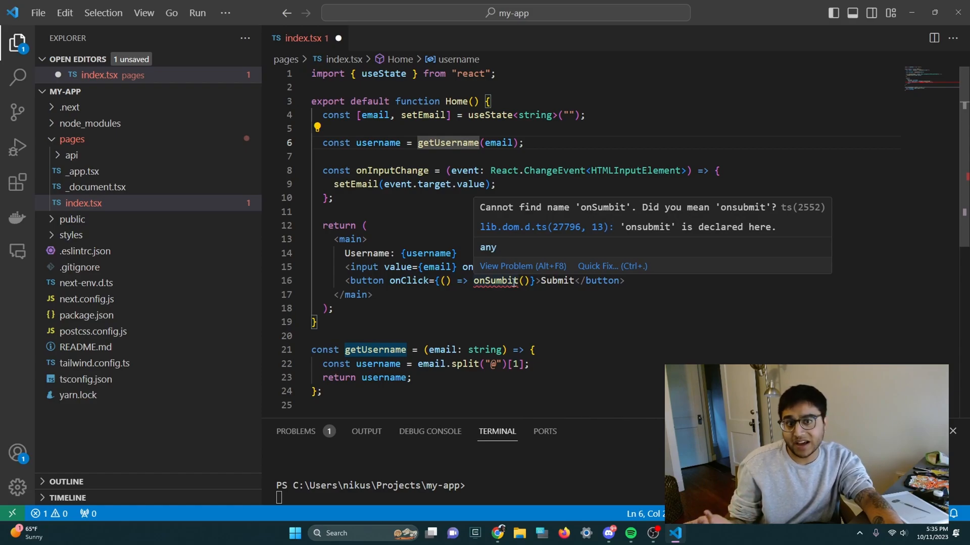
{"action": "mouse_move", "coordinate": [516, 279]}
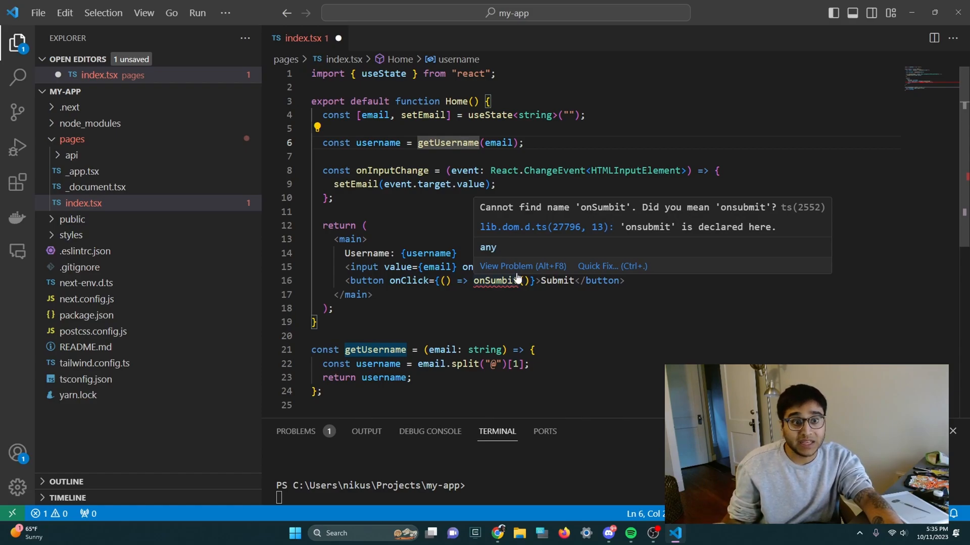
{"action": "left_click", "coordinate": [395, 198]}
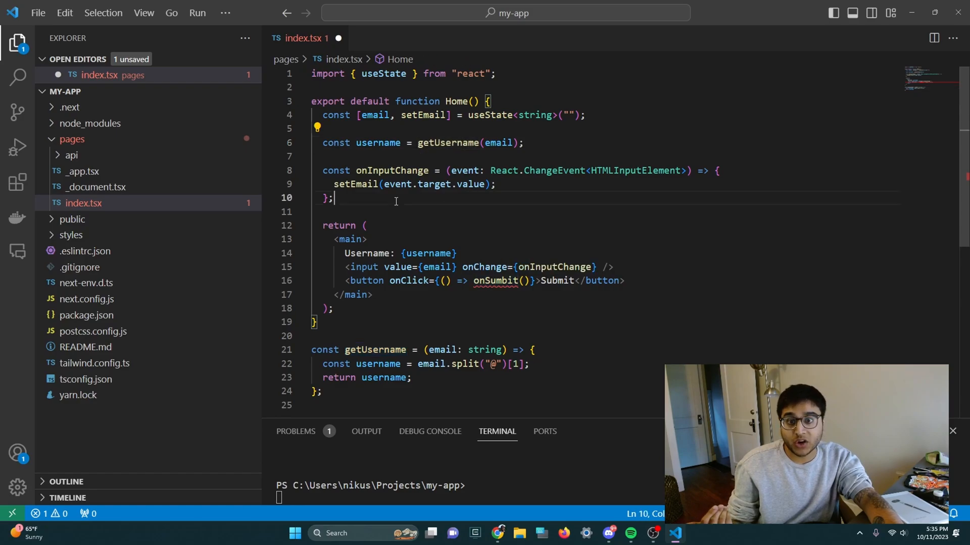
Write a handler 'const onSumbit = () => {' that logs 'submit' to the console
{"action": "type", "text": "const onSumbit = () => {"}
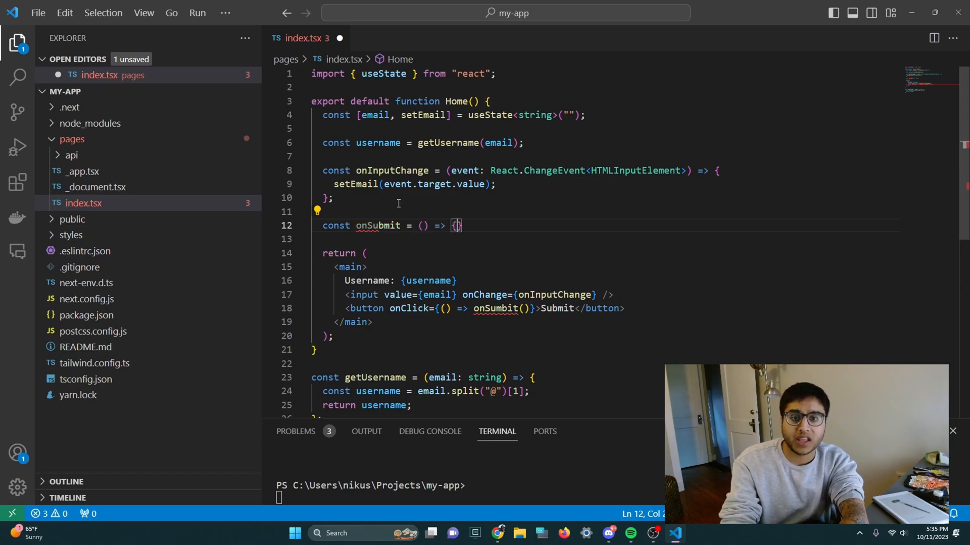
{"action": "type", "text": "console.log('submit"}
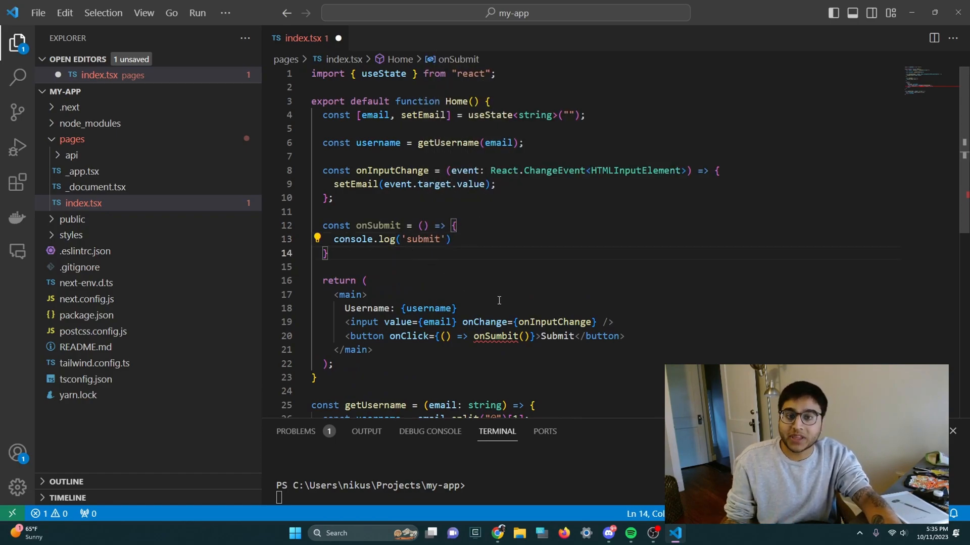
{"action": "mouse_move", "coordinate": [498, 336]}
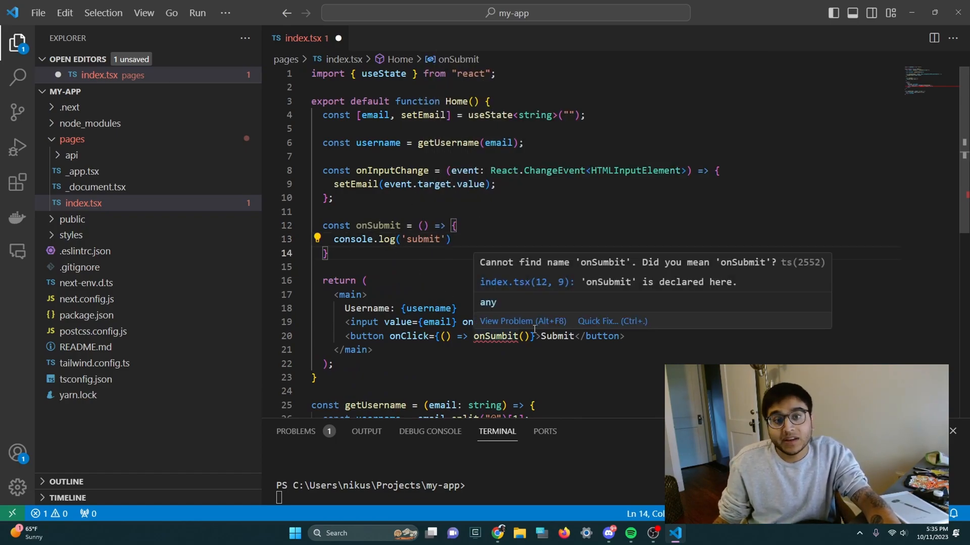
Accept Copilot's fix so the button calls onSubmit instead of the misspelled handler
{"action": "left_click", "coordinate": [610, 321]}
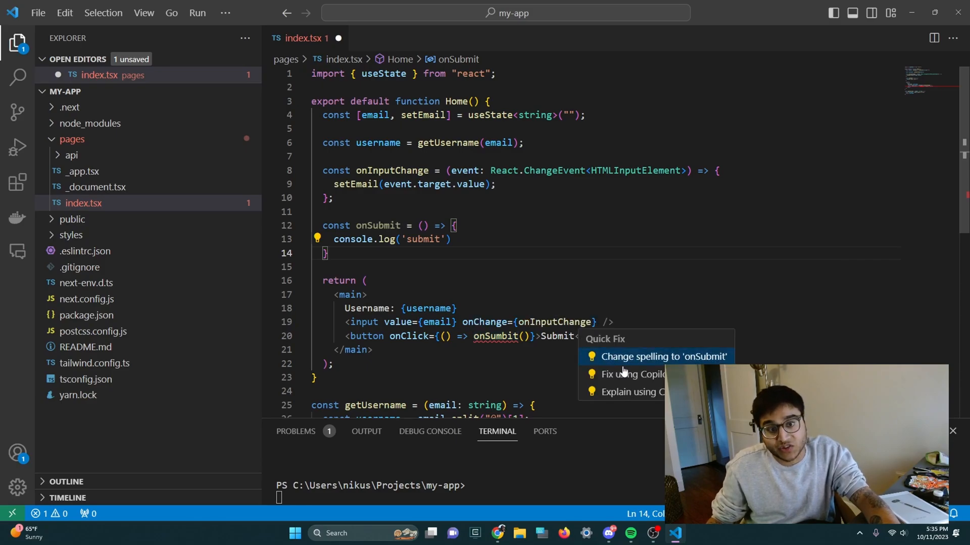
{"action": "mouse_move", "coordinate": [632, 374]}
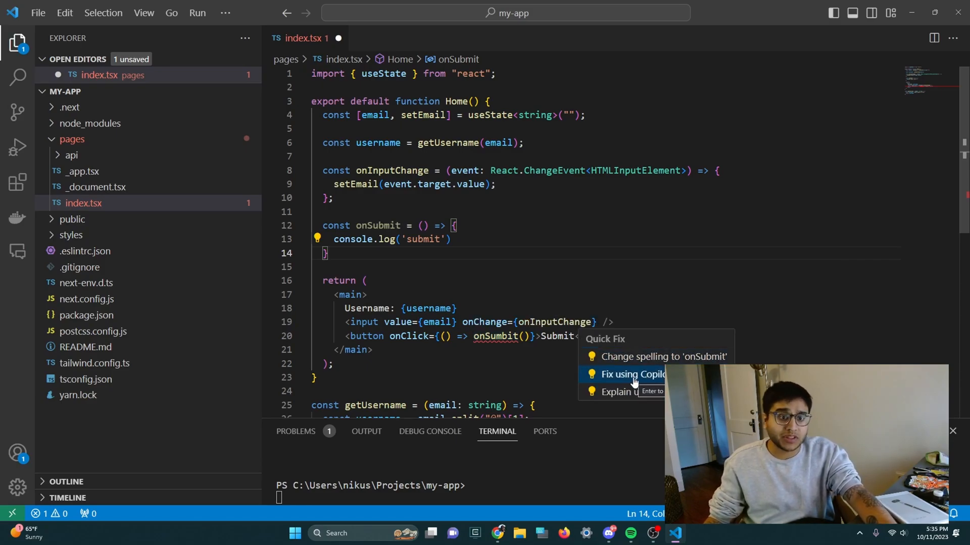
{"action": "left_click", "coordinate": [630, 374]}
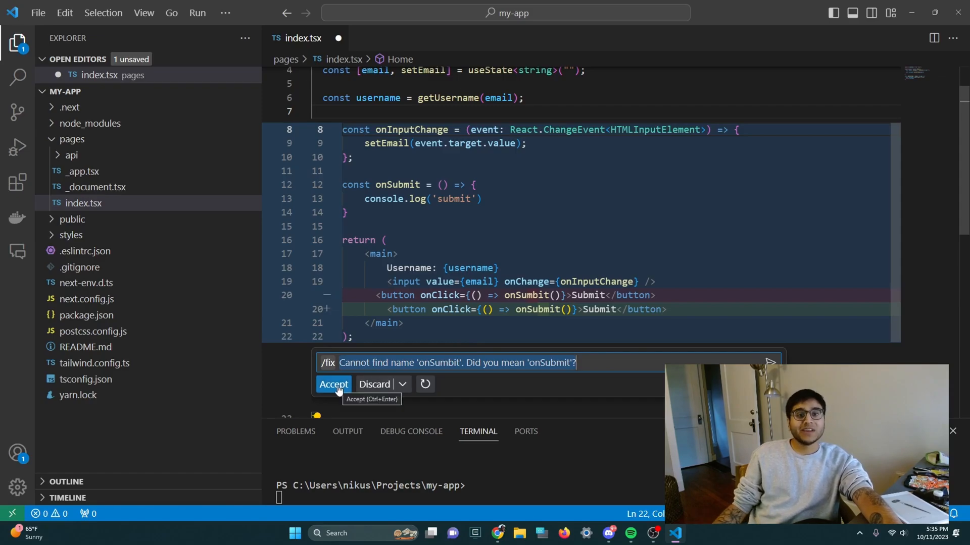
{"action": "left_click", "coordinate": [333, 384]}
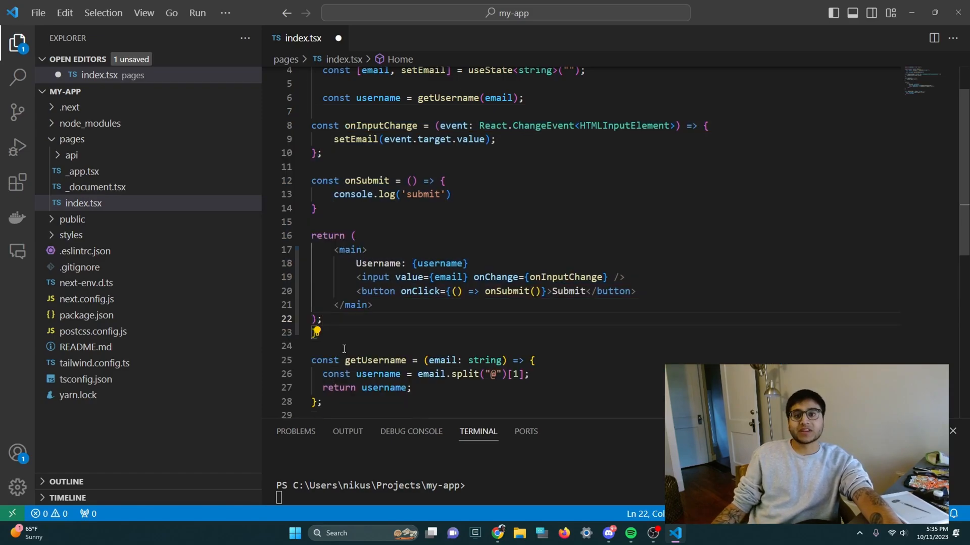
Run Format Document from the Command Palette to tidy index.tsx
{"action": "key", "text": "ctrl+shift+p"}
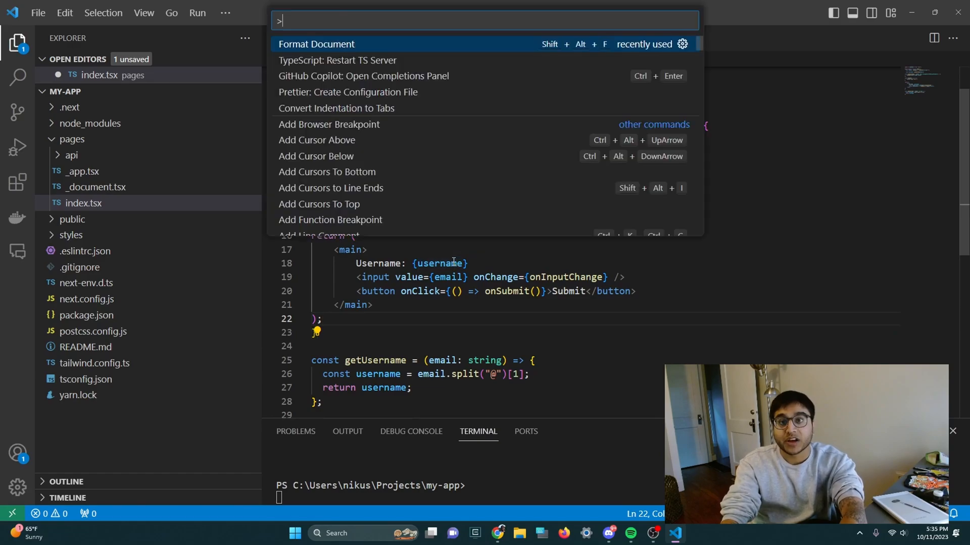
{"action": "left_click", "coordinate": [316, 43]}
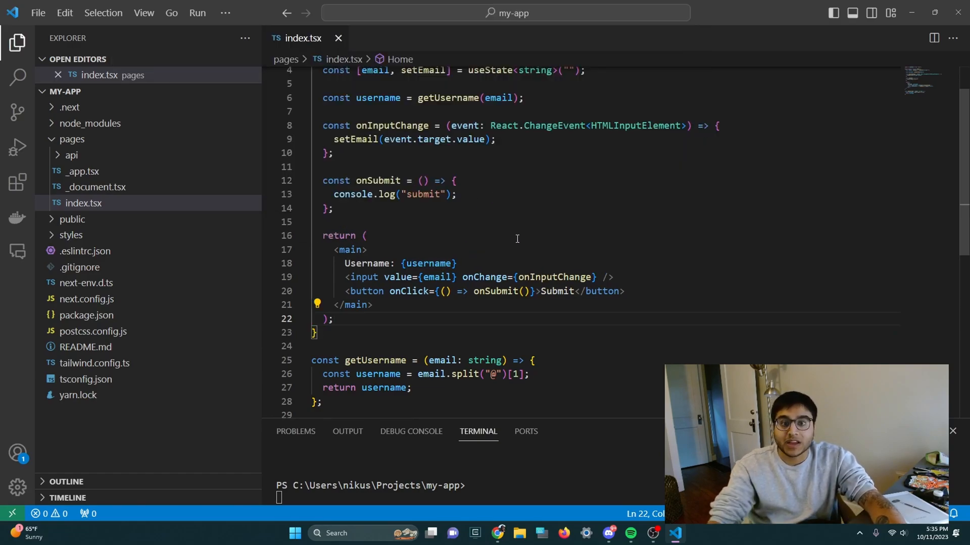
{"action": "scroll", "scroll_direction": "up", "scroll_amount": 3}
{"action": "type", "text": "yarn dev"}
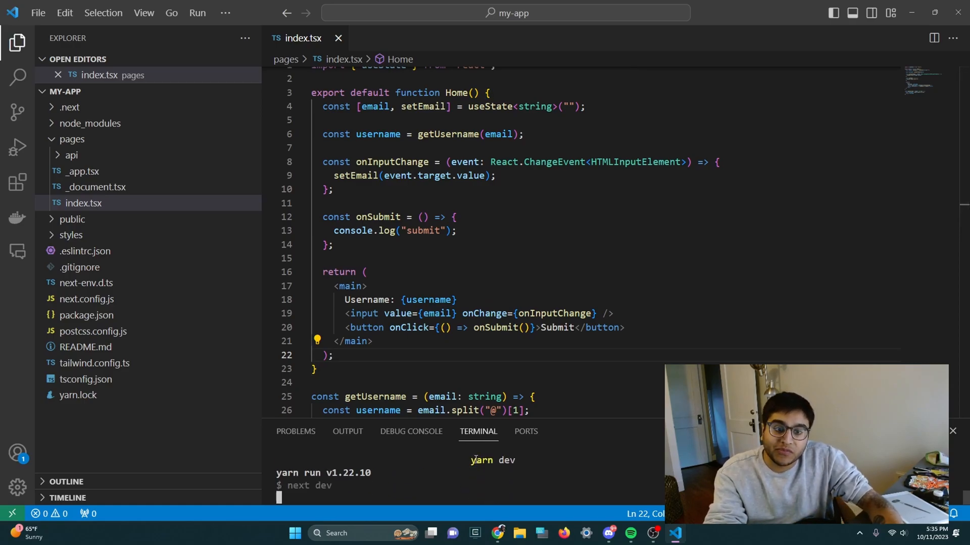
{"action": "left_click", "coordinate": [498, 533]}
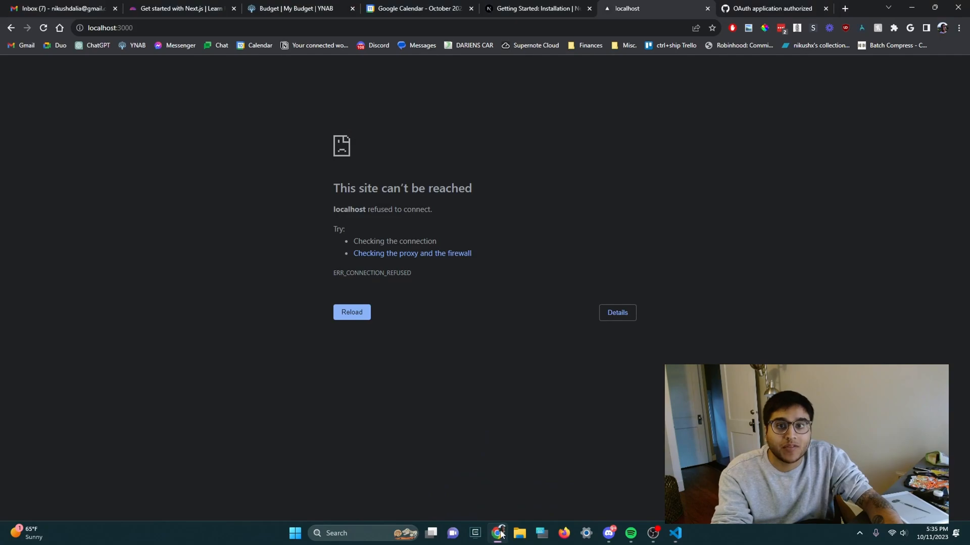
{"action": "left_click", "coordinate": [352, 312]}
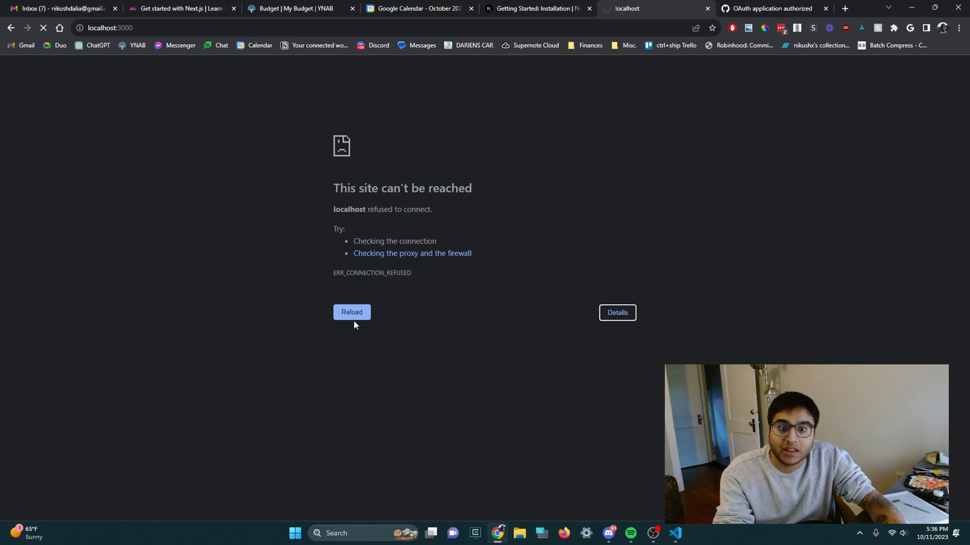
{"action": "left_click", "coordinate": [675, 533]}
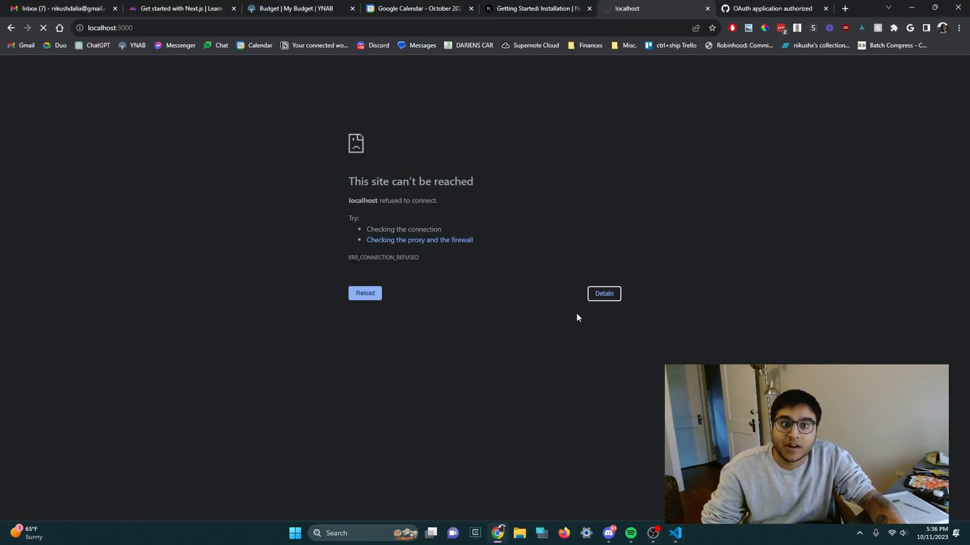
{"action": "left_click", "coordinate": [365, 293]}
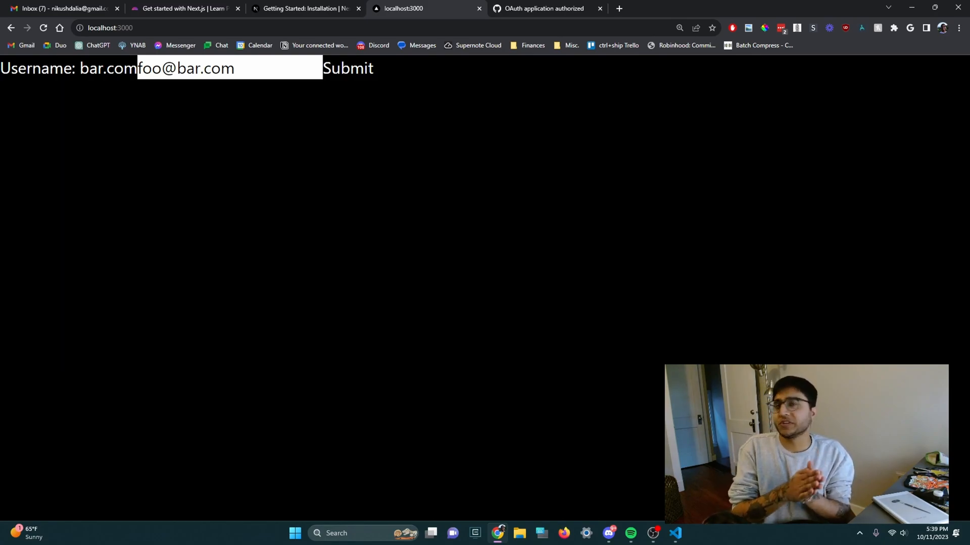
{"action": "left_click", "coordinate": [674, 534]}
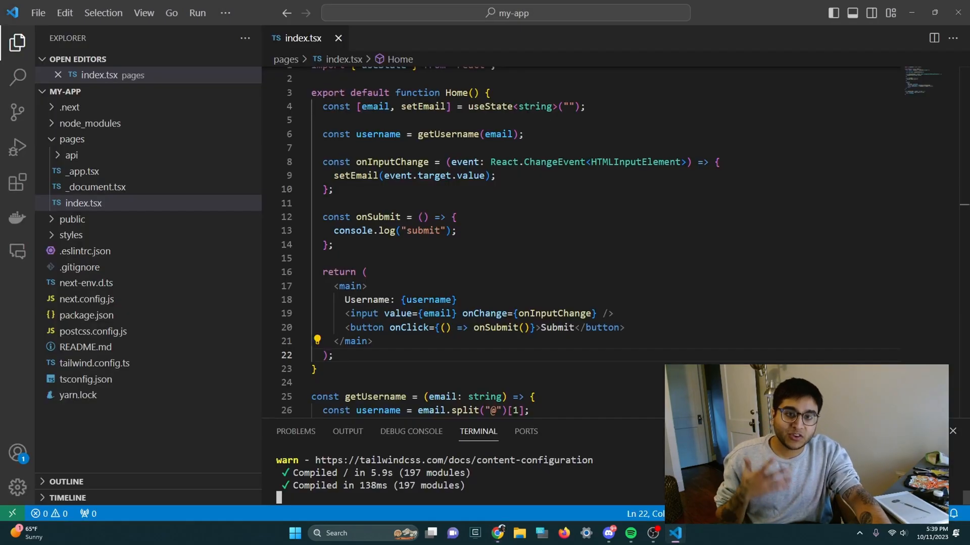
{"action": "left_click", "coordinate": [571, 327]}
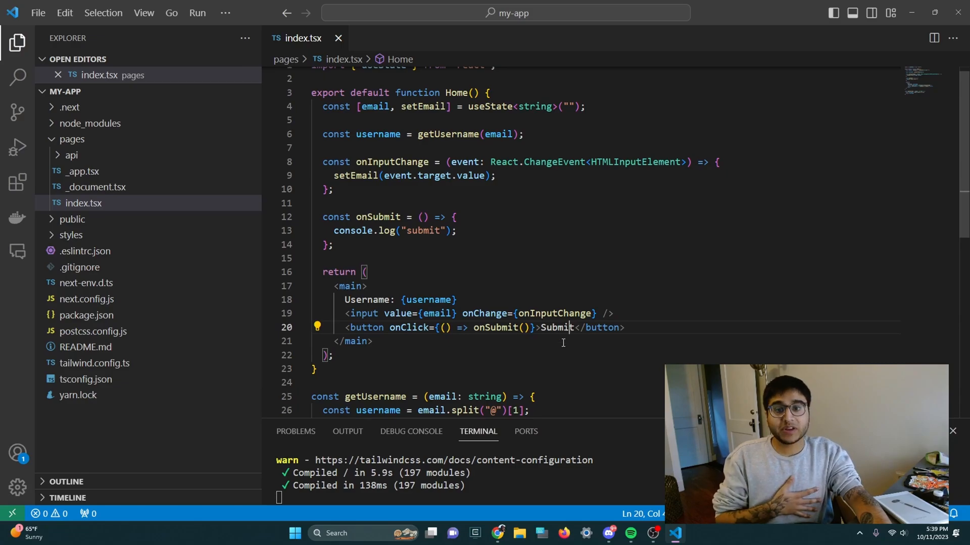
{"action": "scroll", "scroll_direction": "down", "scroll_amount": 3}
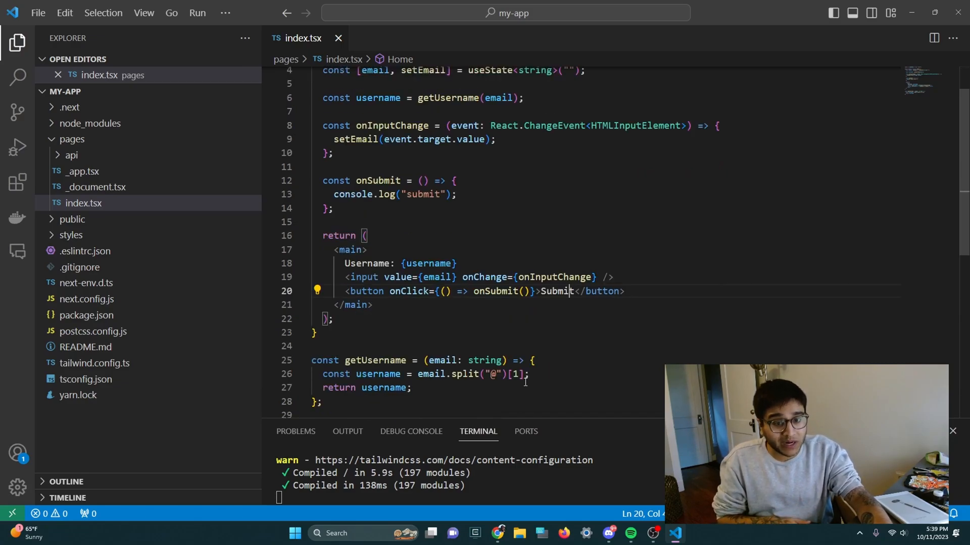
{"action": "left_click", "coordinate": [365, 409]}
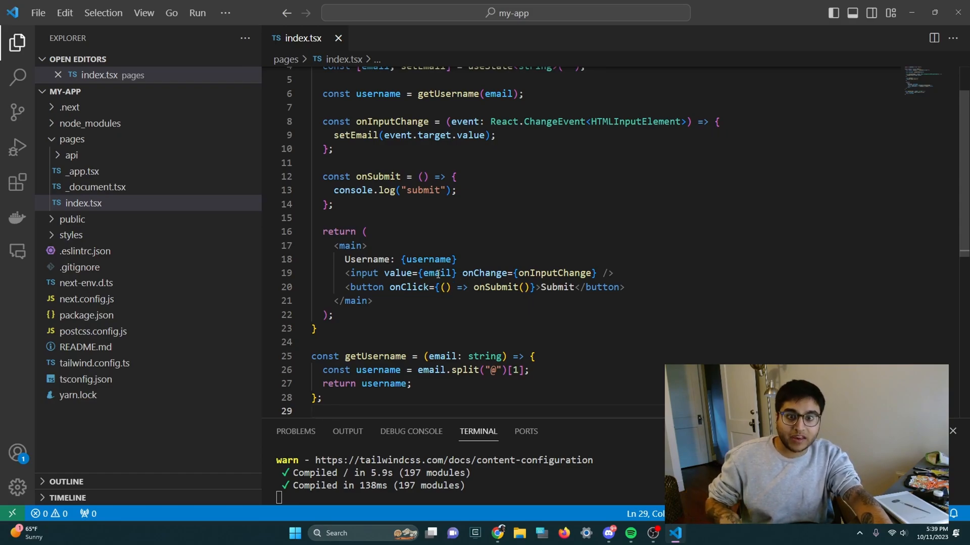
{"action": "double_click", "coordinate": [438, 273]}
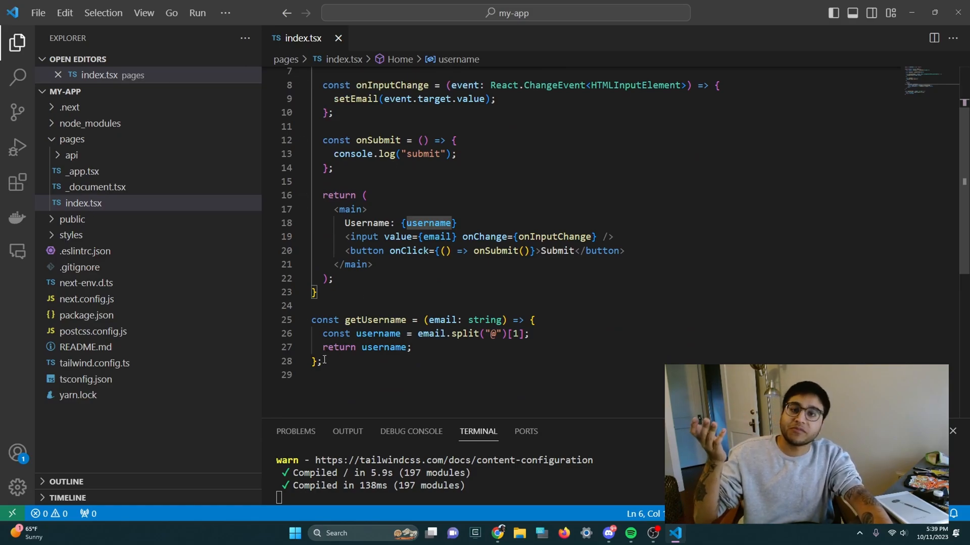
Ask Copilot to fix getUsername: 'this is giving me the wrong part of the email. i need the first part'
{"action": "right_click", "coordinate": [362, 324]}
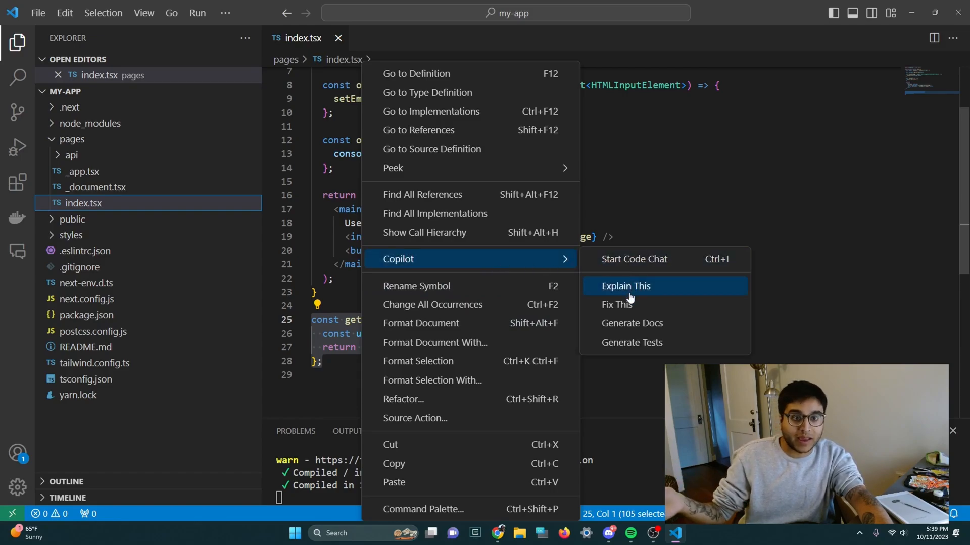
{"action": "left_click", "coordinate": [616, 304]}
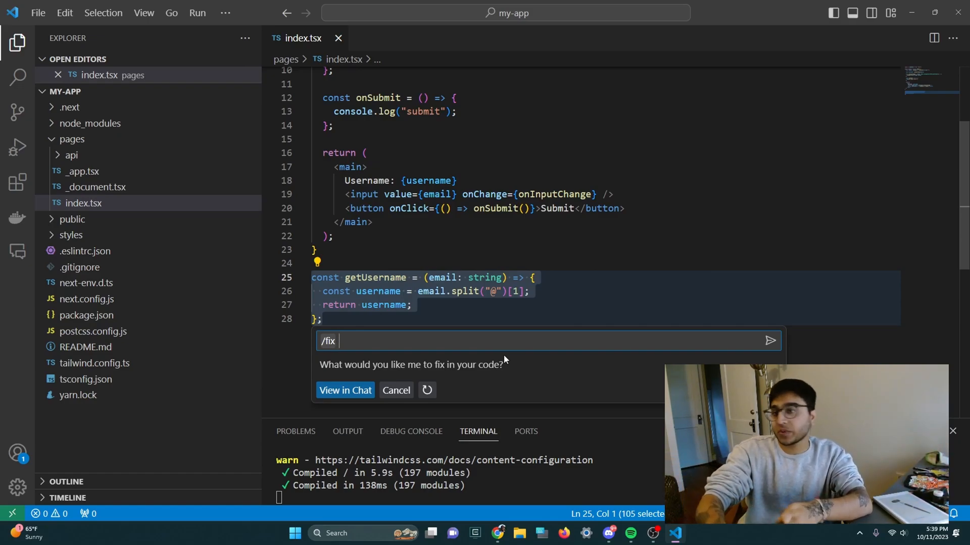
{"action": "type", "text": "this is"}
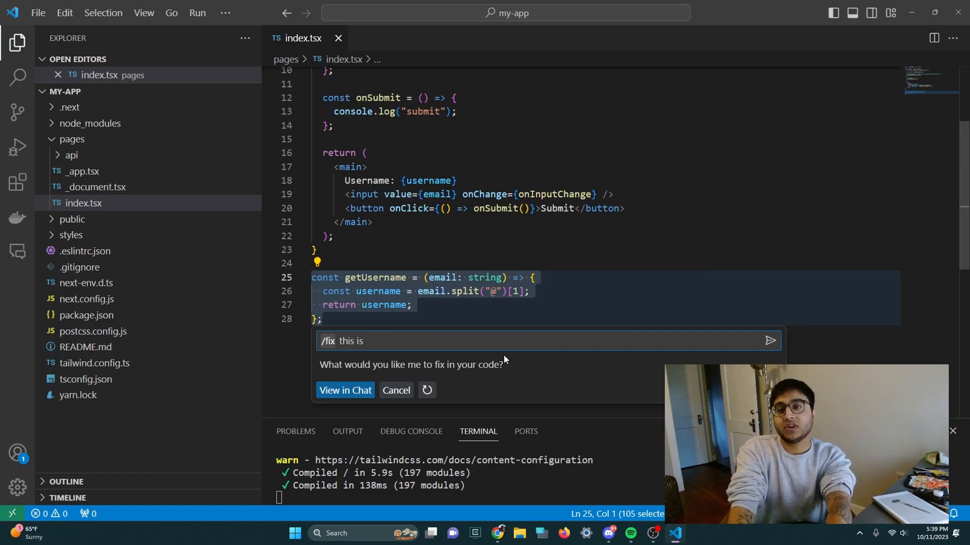
{"action": "type", "text": "giving me the w"}
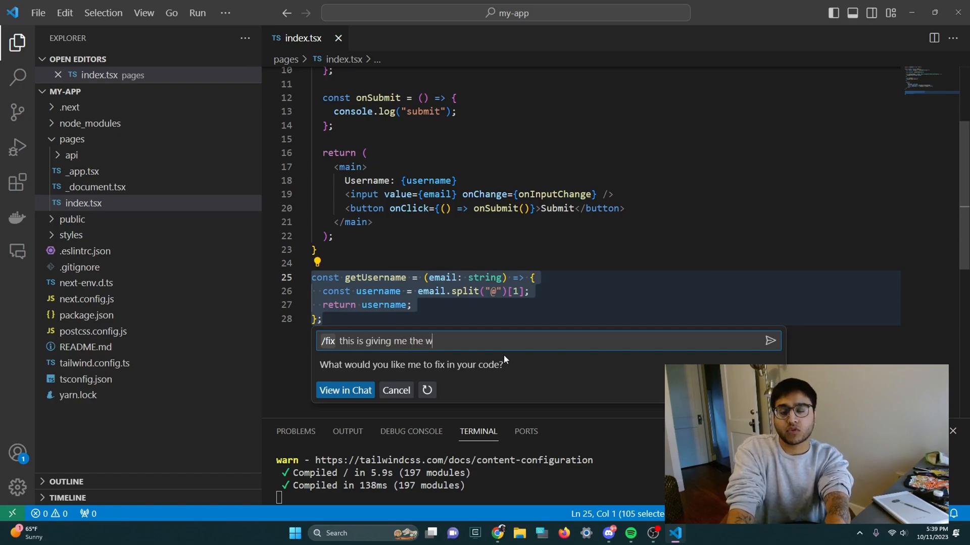
{"action": "type", "text": "rong part of the emai"}
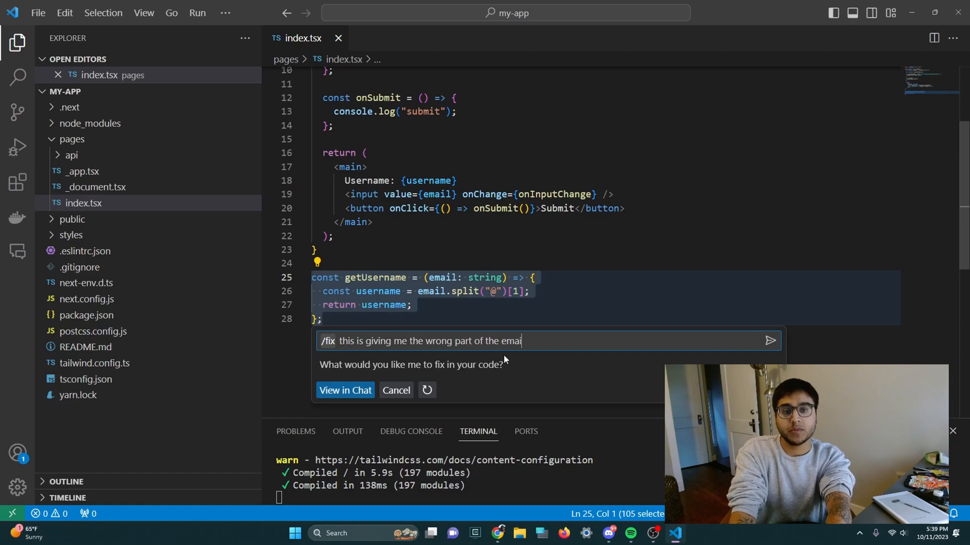
{"action": "type", "text": ". i need the first"}
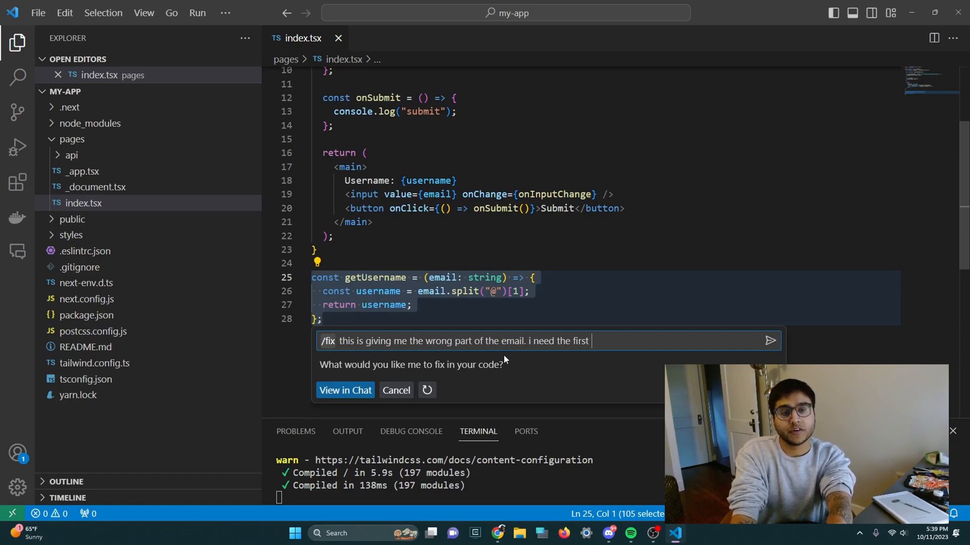
{"action": "type", "text": "part"}
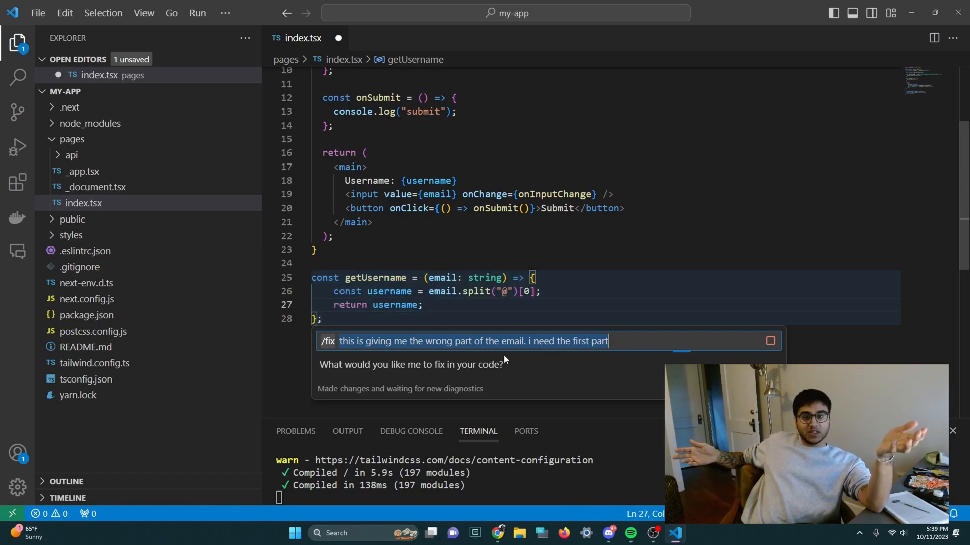
{"action": "key", "text": "Return"}
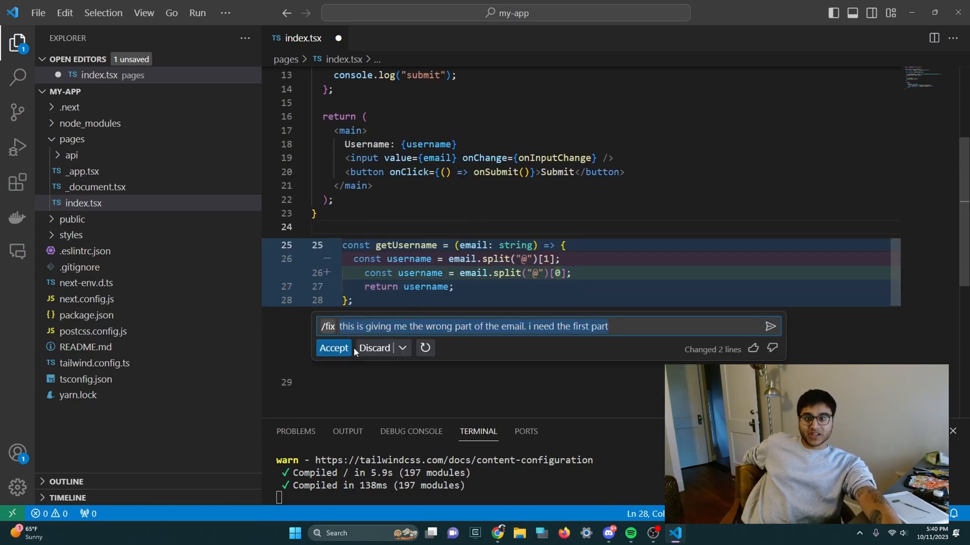
Accept the fix taking the part before the @, save index.tsx, and check Chrome shows Username: foo
{"action": "left_click", "coordinate": [333, 347]}
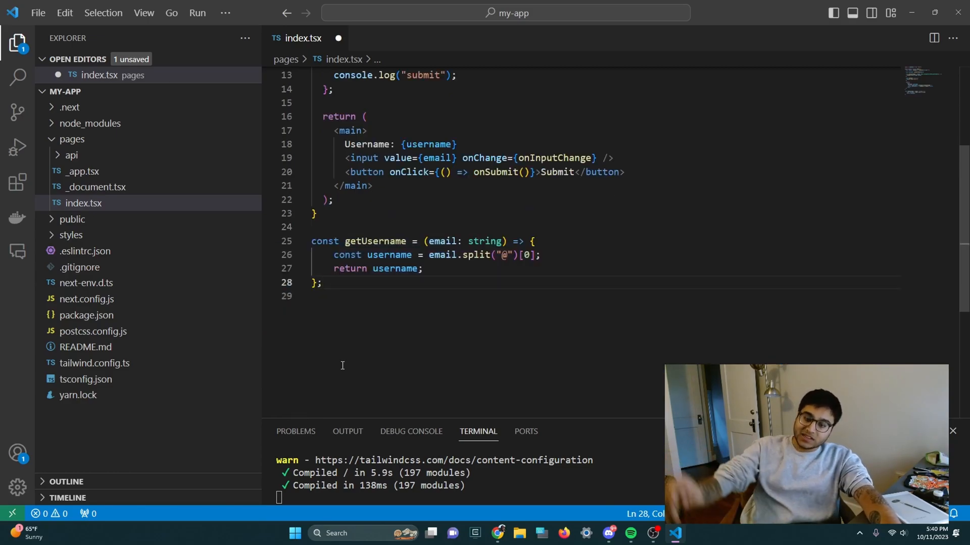
{"action": "key", "text": "ctrl+s"}
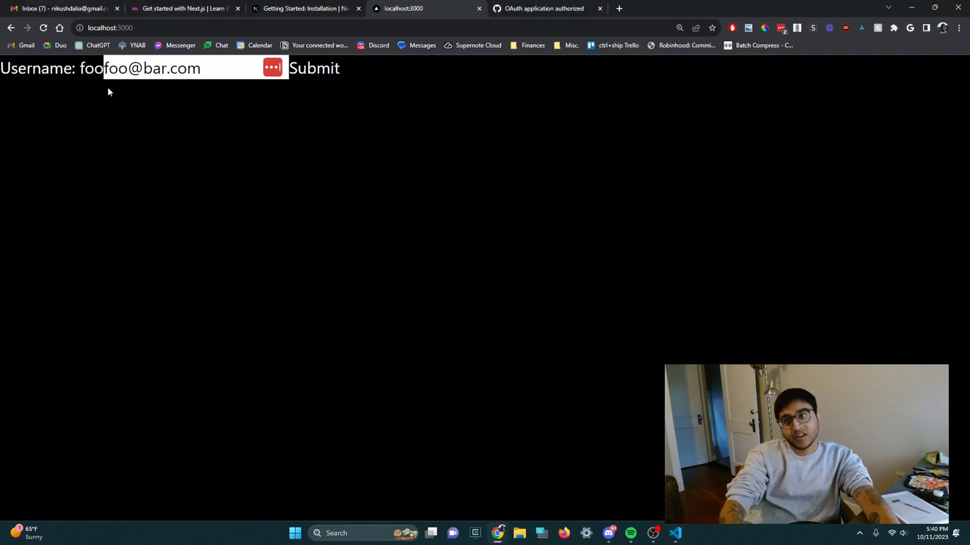
{"action": "left_click", "coordinate": [654, 533]}
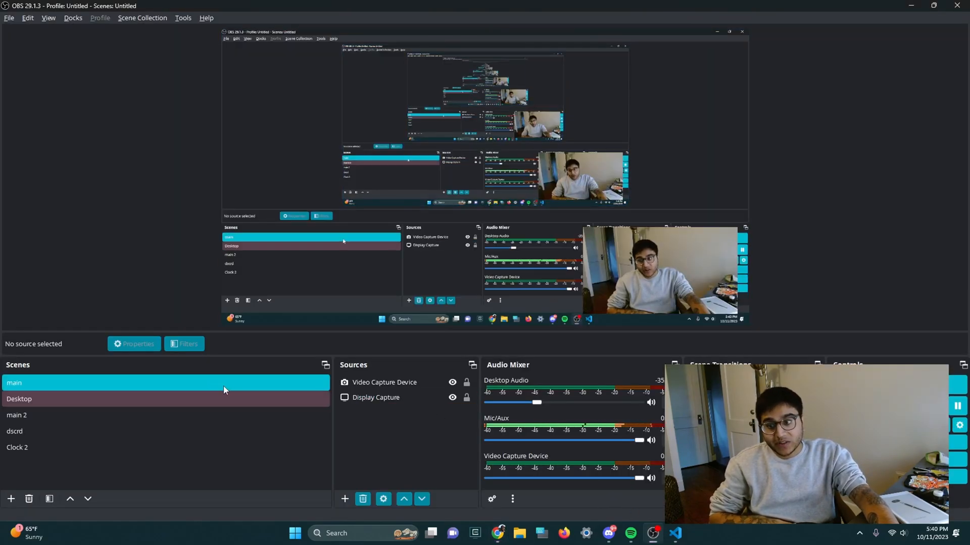